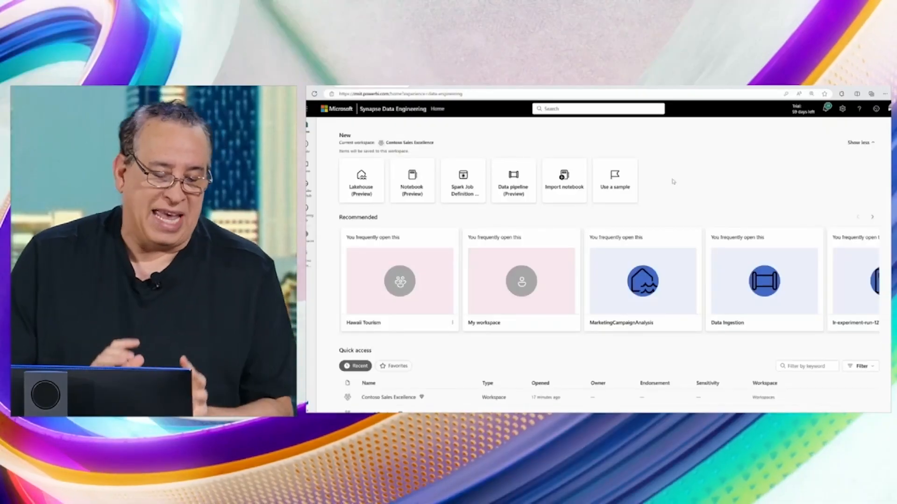
Step: Create a lakehouse named MarketingCampaignAnalytics
click(361, 180)
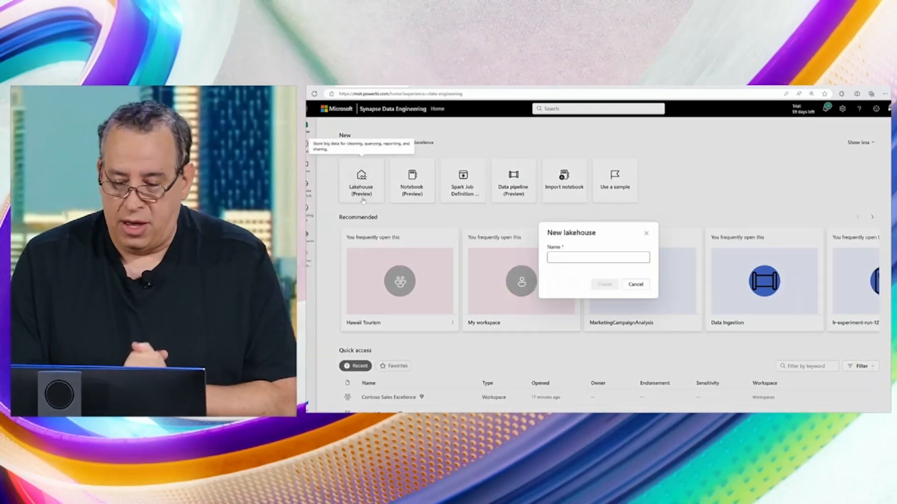
text(MarketingCampaignAnalytics)
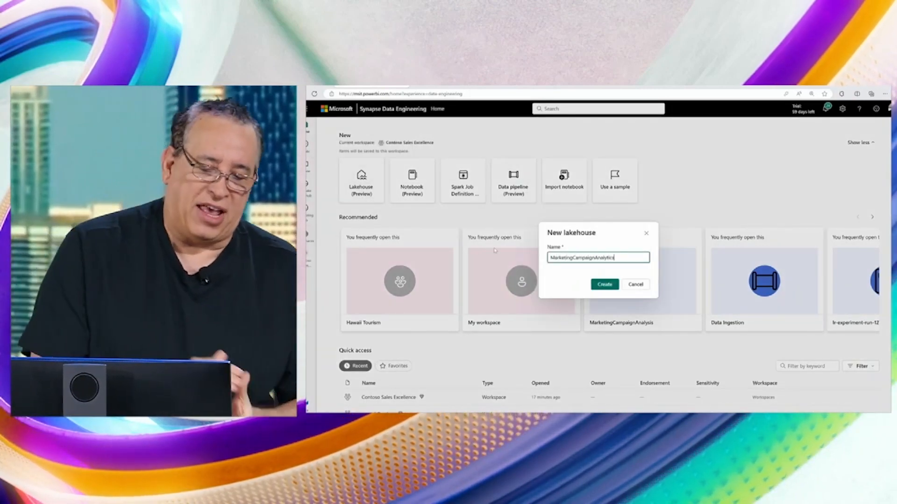
click(604, 284)
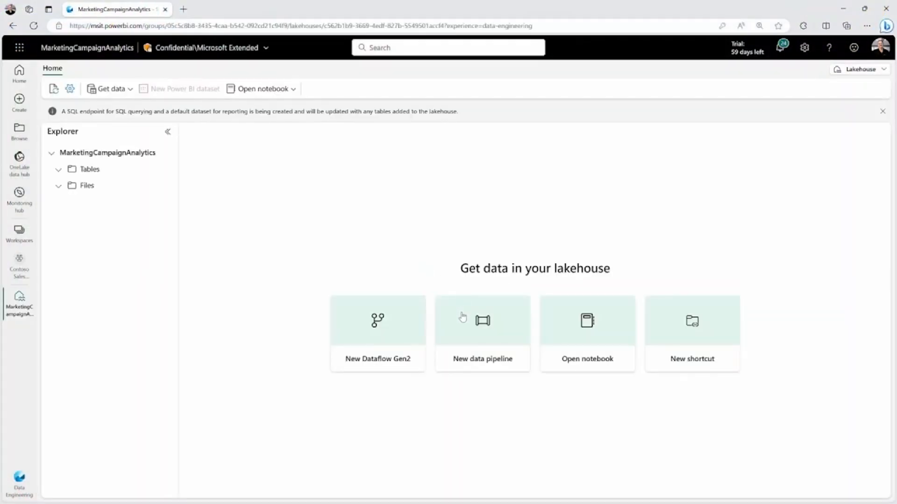
Step: Start a new data pipeline and scroll through the Copy data source options
click(481, 333)
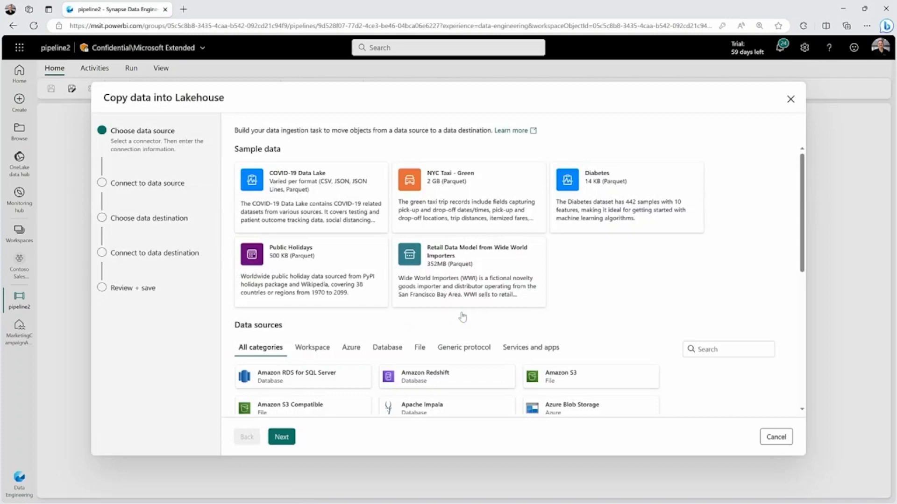
scroll(down, 3)
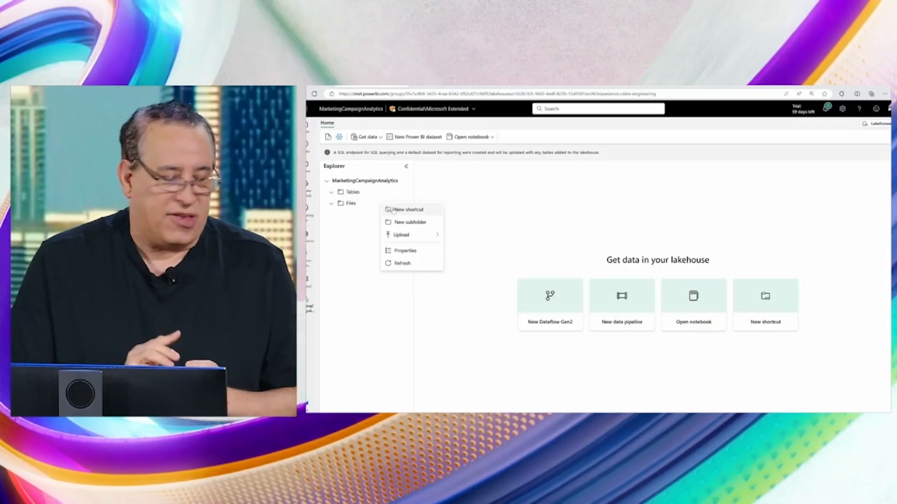
Step: Add an Amazon S3 shortcut named MarketingCampaignAssets using the existing connection
click(408, 209)
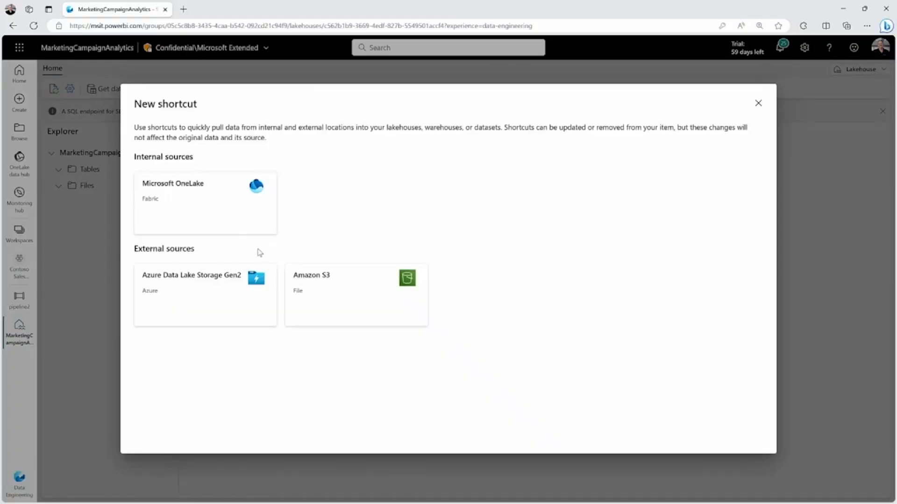
mouse_move(305, 284)
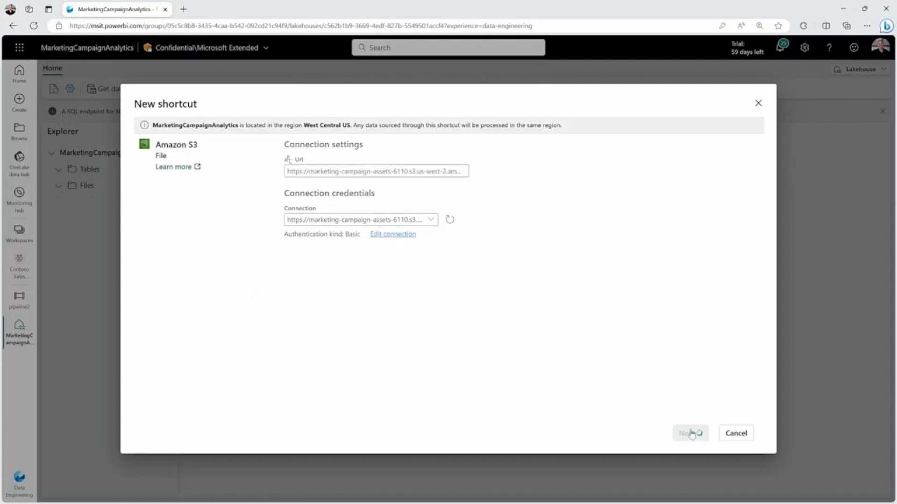
click(690, 433)
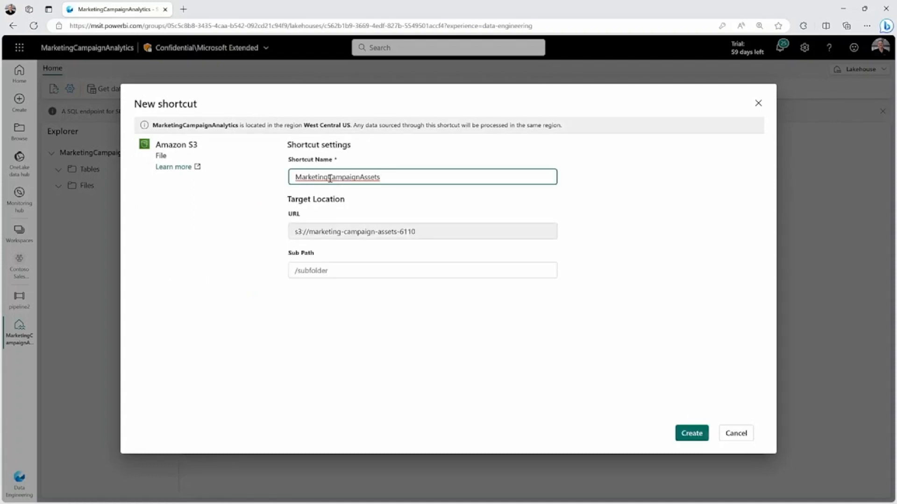
click(691, 432)
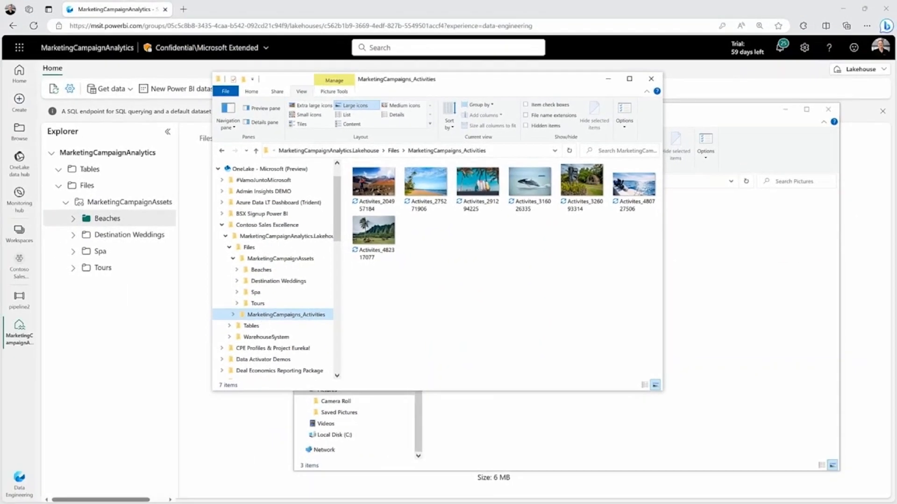
Step: Preview Activites_204957184.jpeg from the MarketingCampaigns_Activities folder, then bring up Get data
click(650, 79)
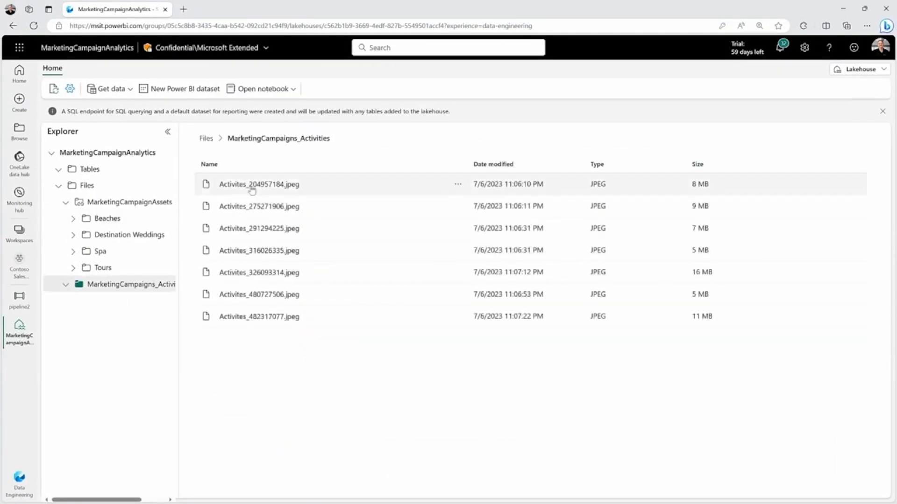
click(259, 184)
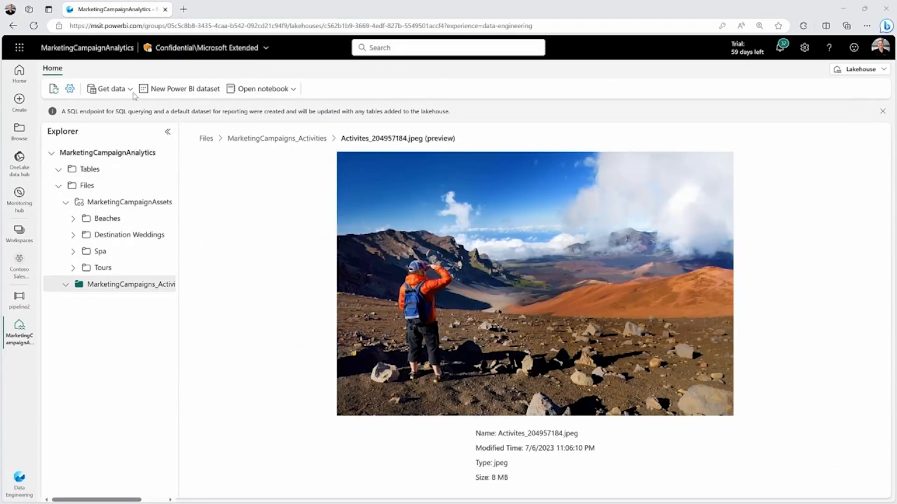
click(111, 89)
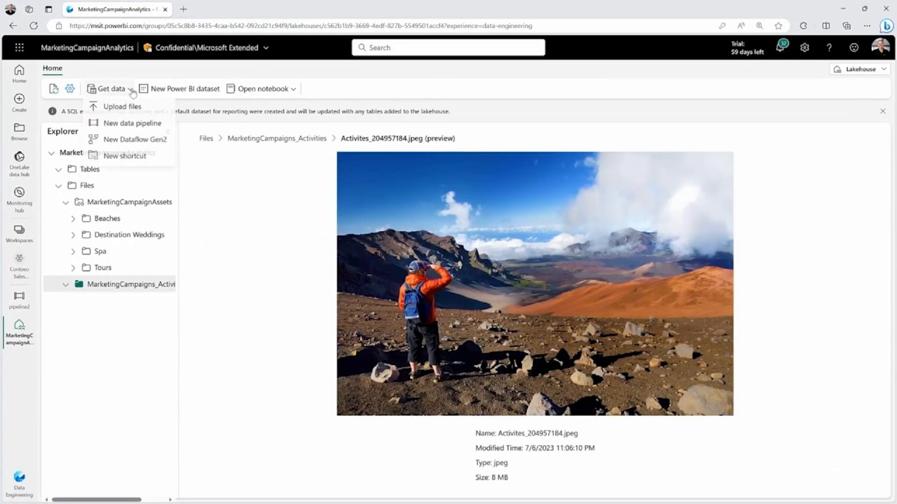
Step: Add an Amazon S3 shortcut via the northwindlogistics connection and preview FACT_Order rows
click(124, 156)
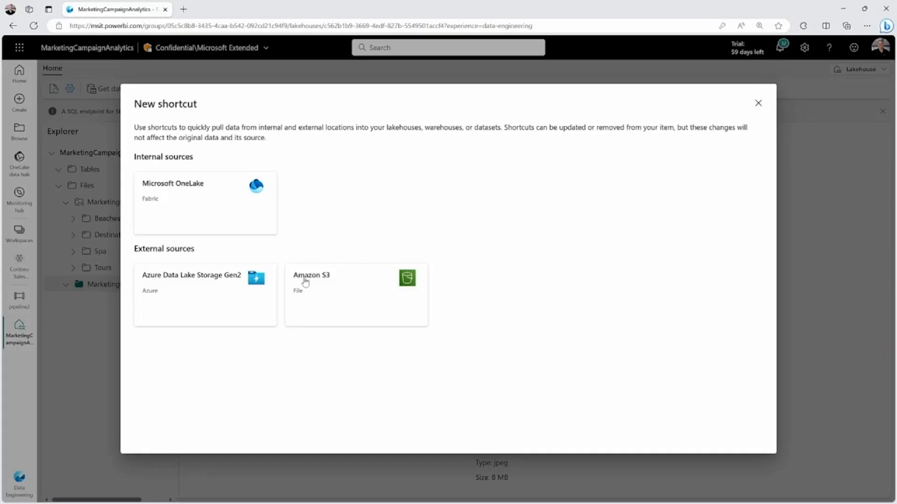
click(355, 294)
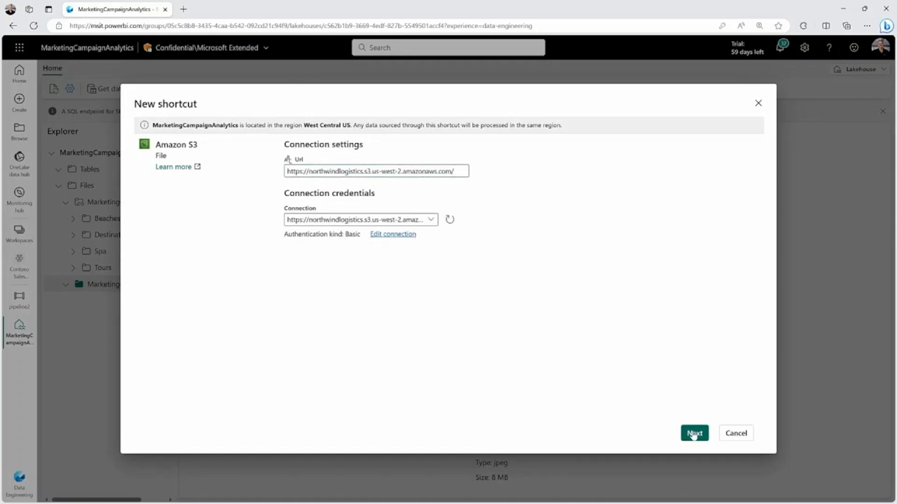
click(693, 433)
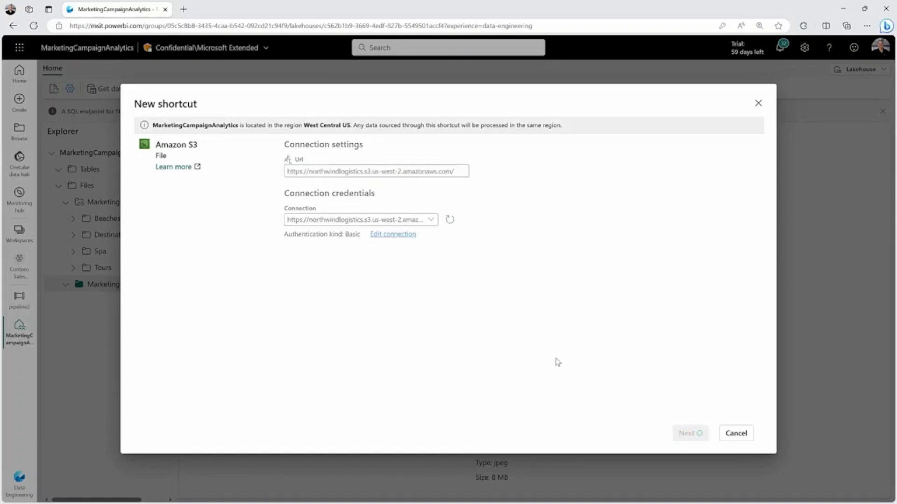
click(736, 433)
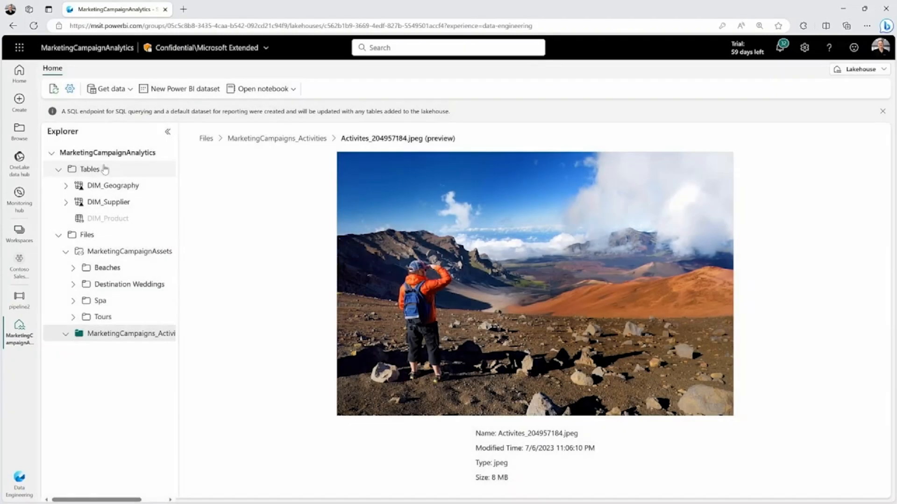
click(108, 218)
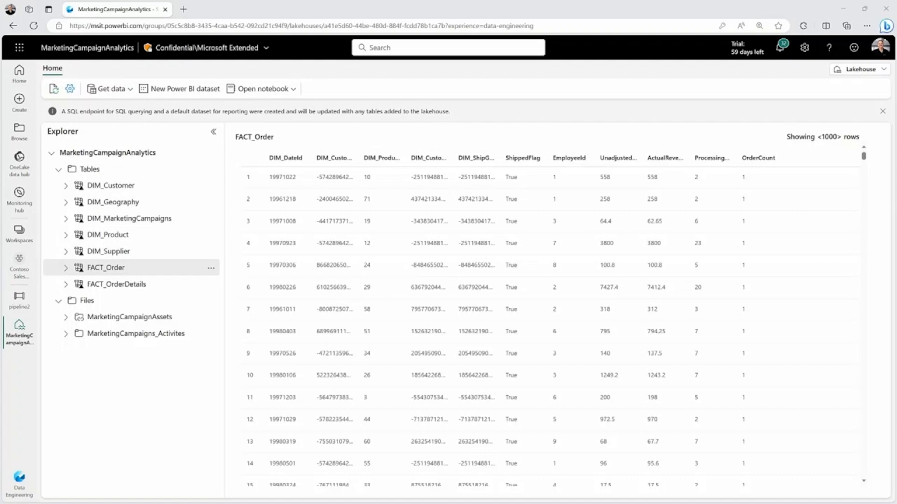
mouse_move(868, 80)
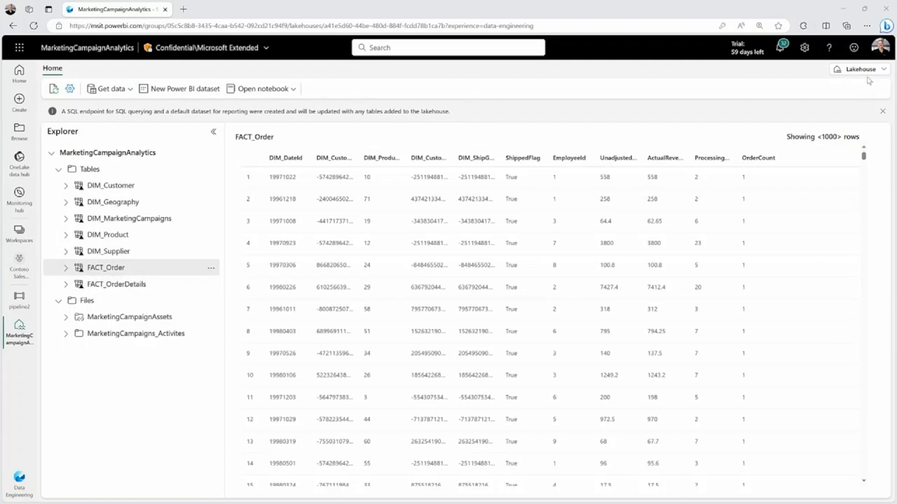
Step: Switch the lakehouse view from Lakehouse to SQL endpoint
click(859, 68)
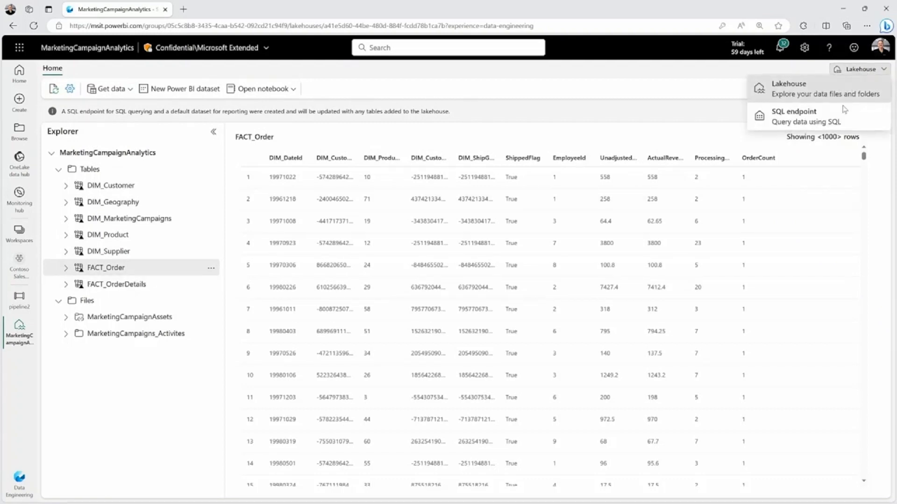
click(794, 116)
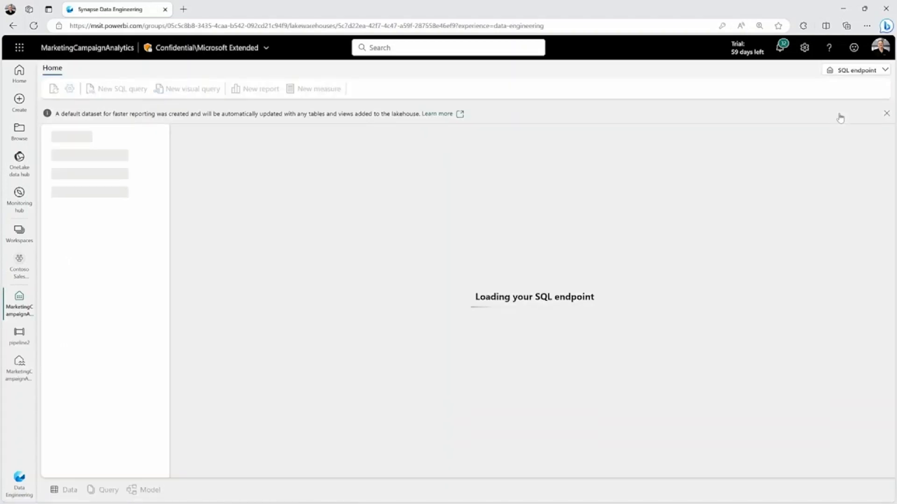
Step: Run a query summing ActualRevenue by customer and product, ordered descending
click(120, 89)
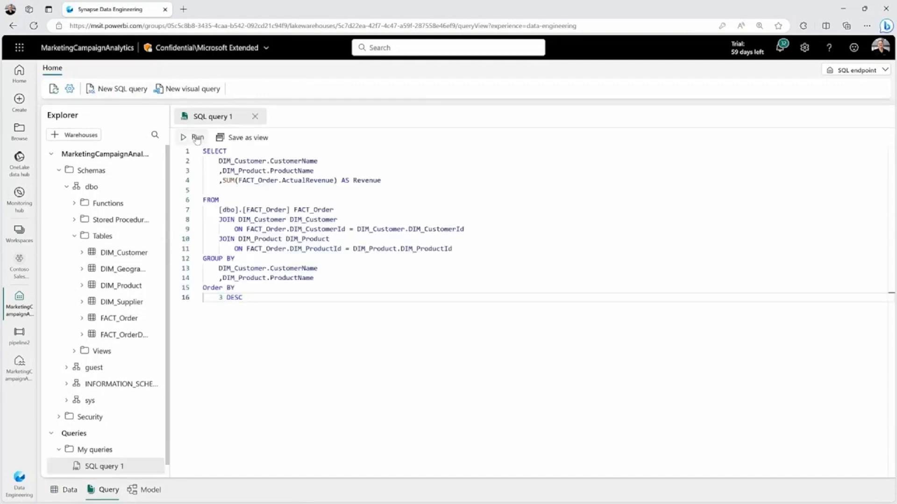
click(196, 138)
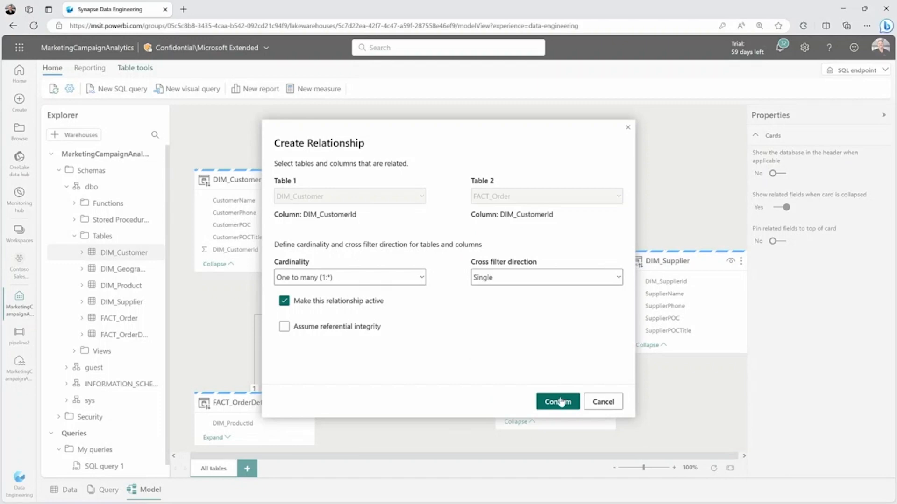
Step: Confirm the one-to-many DIM_Customer to FACT_Order relationship on DIM_CustomerId
click(556, 401)
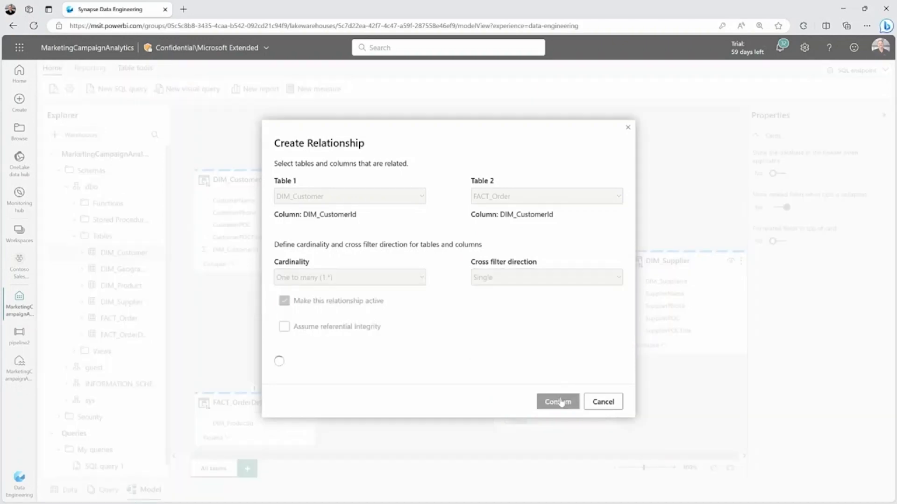
click(557, 401)
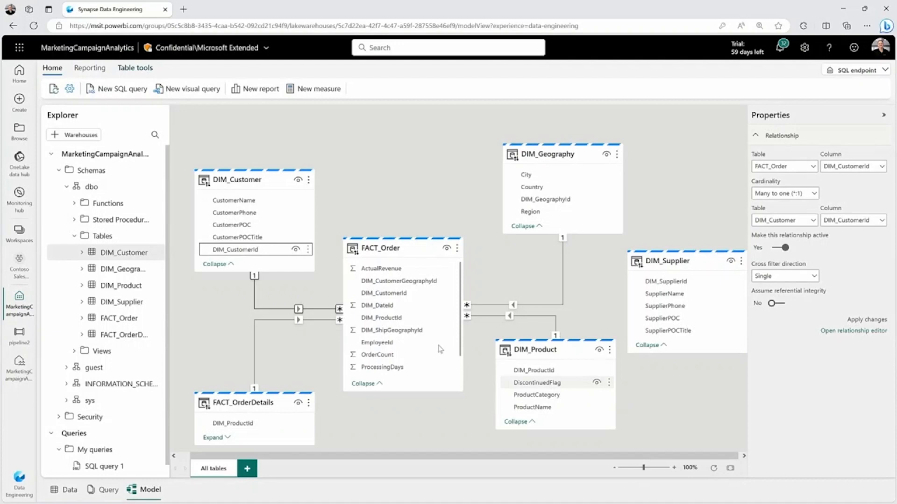
click(183, 9)
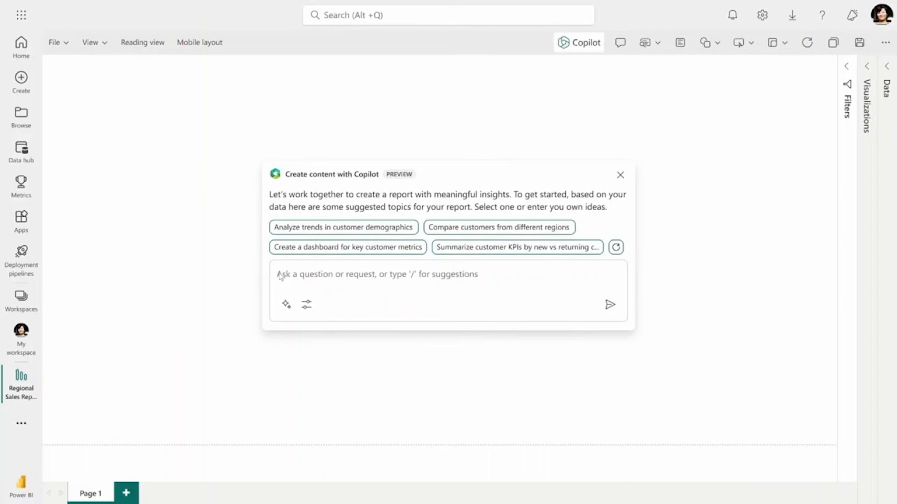
Step: Ask Copilot for trends and sources of new and returning customers over 12 months
text(Help me build a report that breaks down tren)
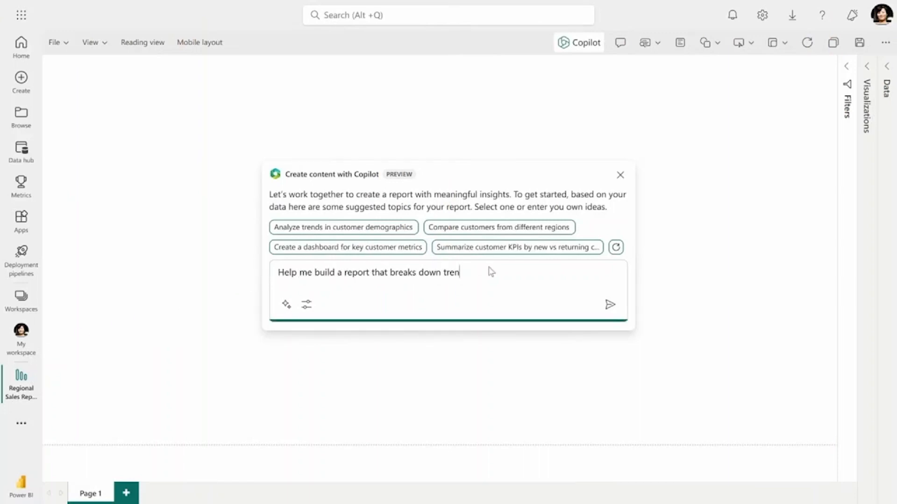
text(ds and sources for new and returning customers over the last 12 months. I want it to include the following:)
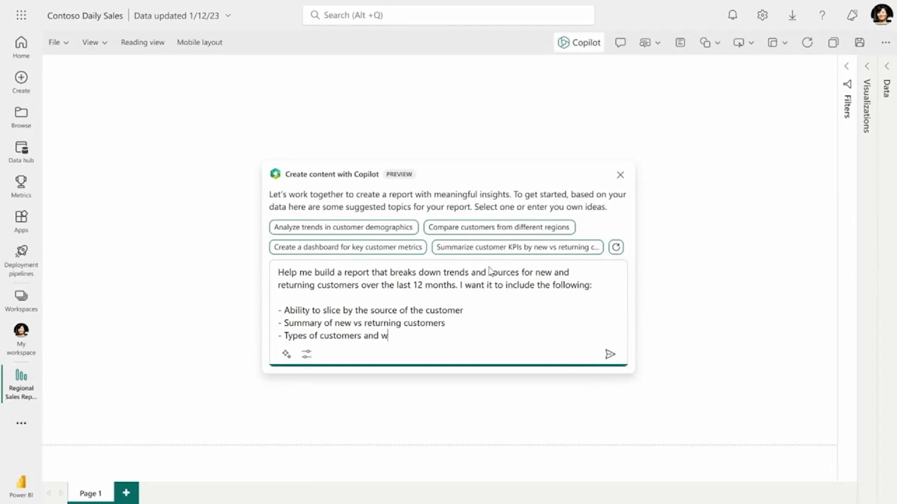
click(609, 354)
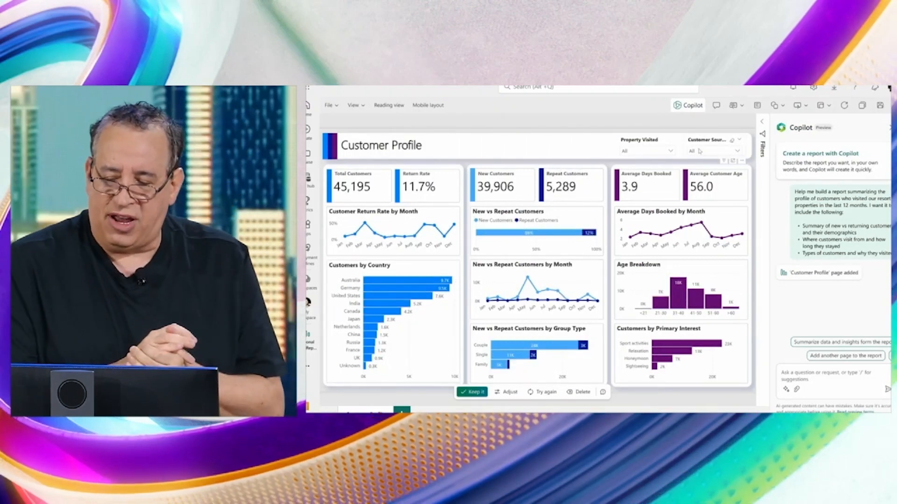
Step: Review the generated Customer Profile page's totals, return rate, country, age and interest visuals
click(713, 150)
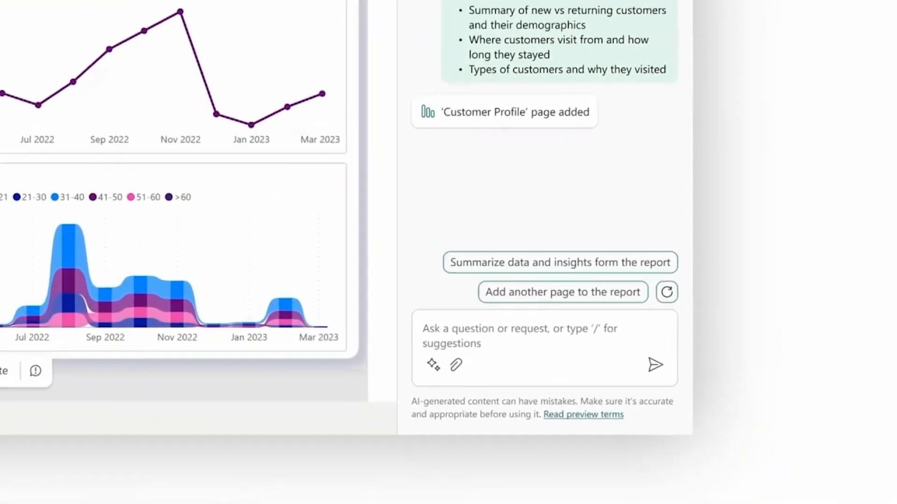
Step: Ask Copilot what drives repeat visits, then request the sales dashboard look
text(What ar)
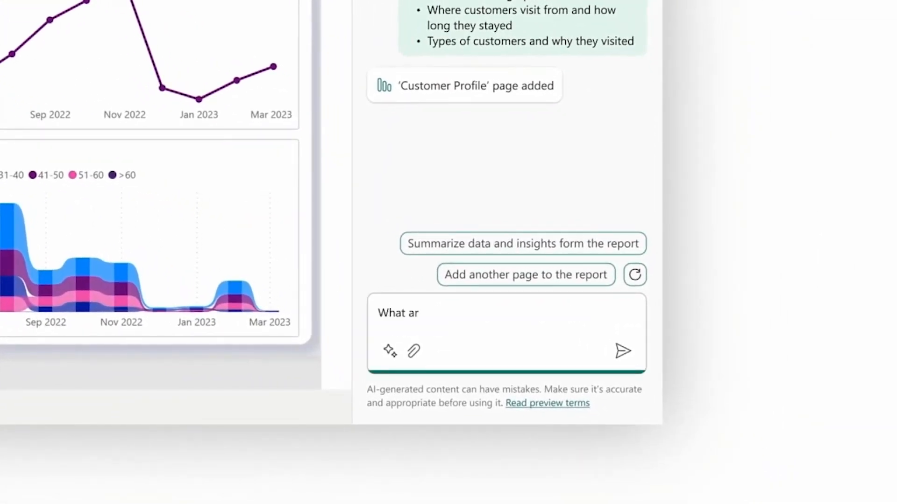
click(623, 350)
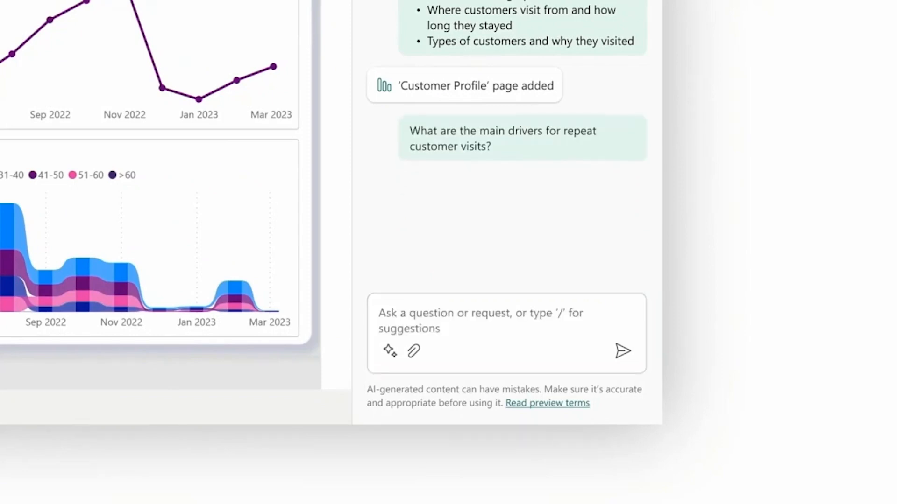
click(622, 351)
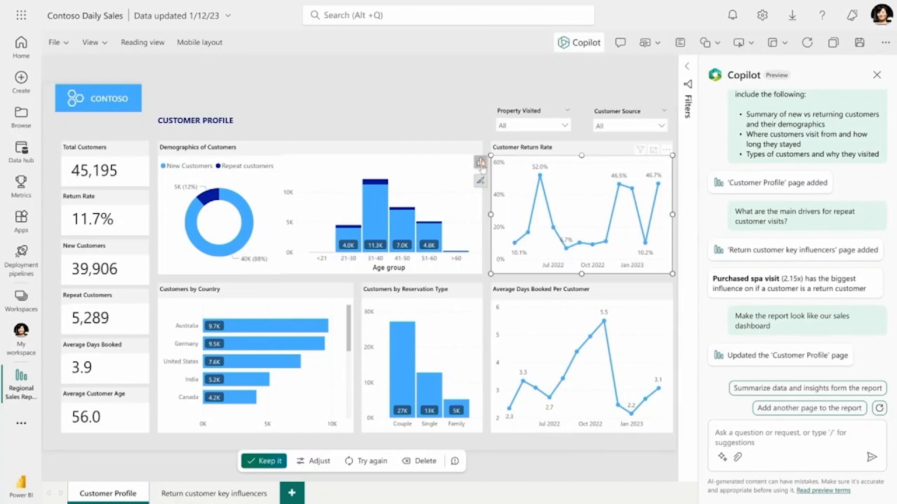
Step: Ask Copilot to replace the Average Days Booked Per Customer chart with a summary narrative
click(481, 163)
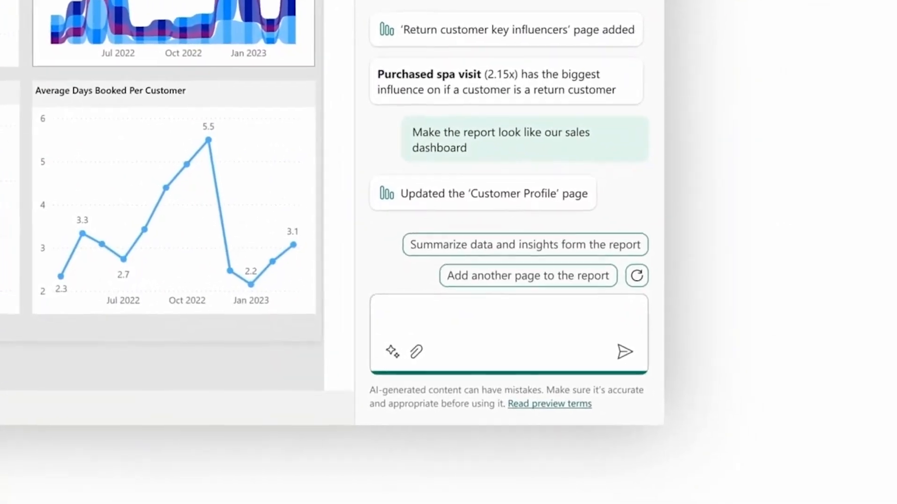
text(Replace the average days chart with a summary narrative for this page)
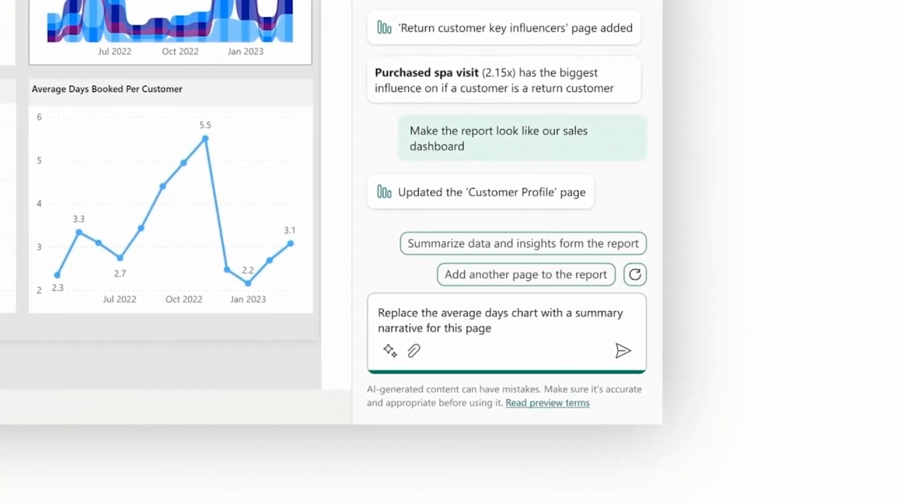
click(622, 350)
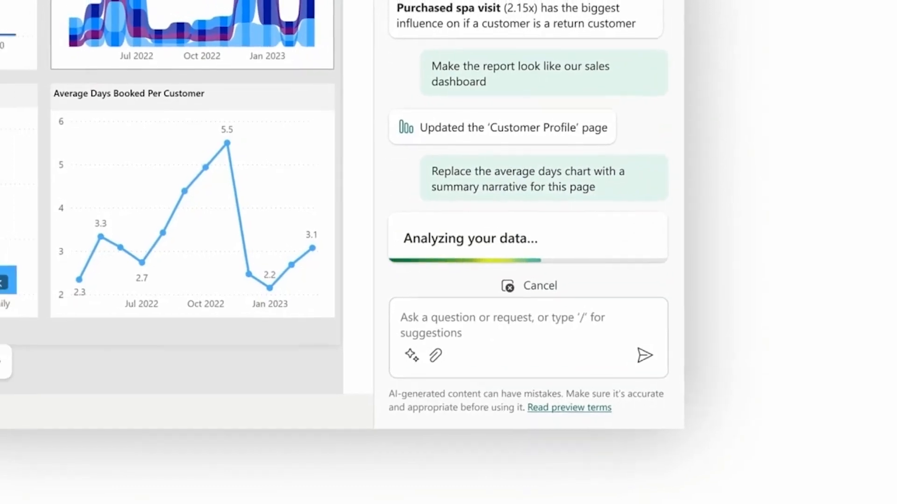